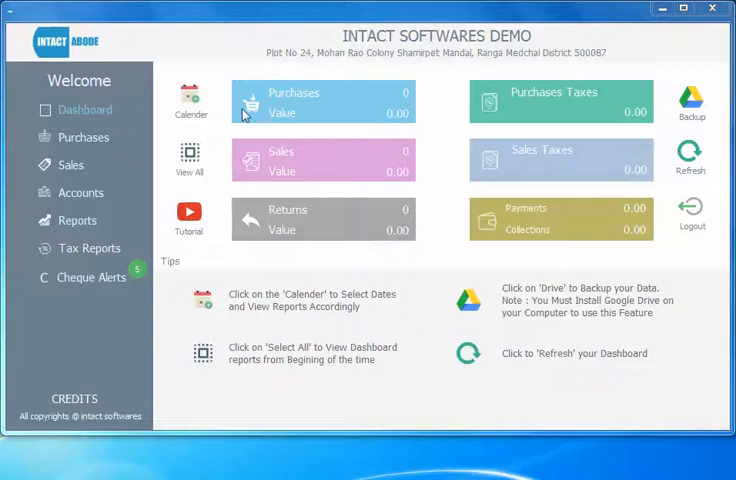
mouse_move(91, 147)
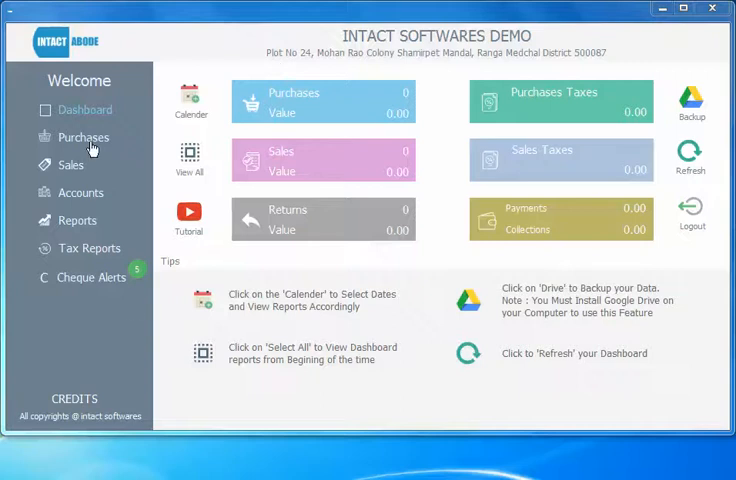
Go to Sales and review the Add Customer form with its list of existing customers.
left_click(71, 164)
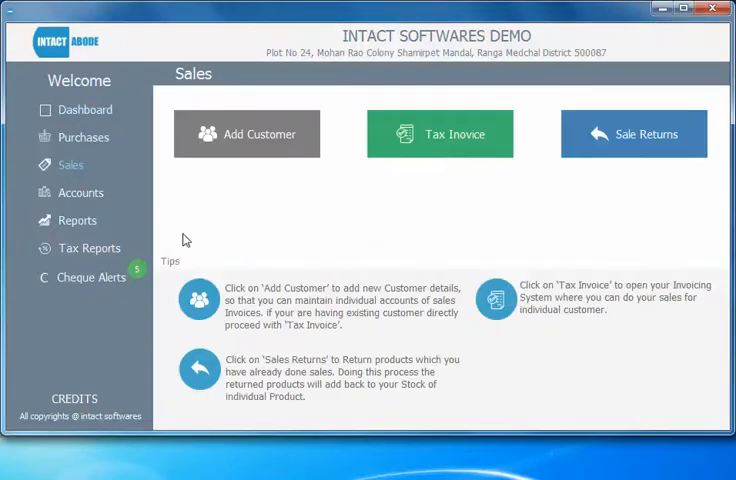
left_click(247, 133)
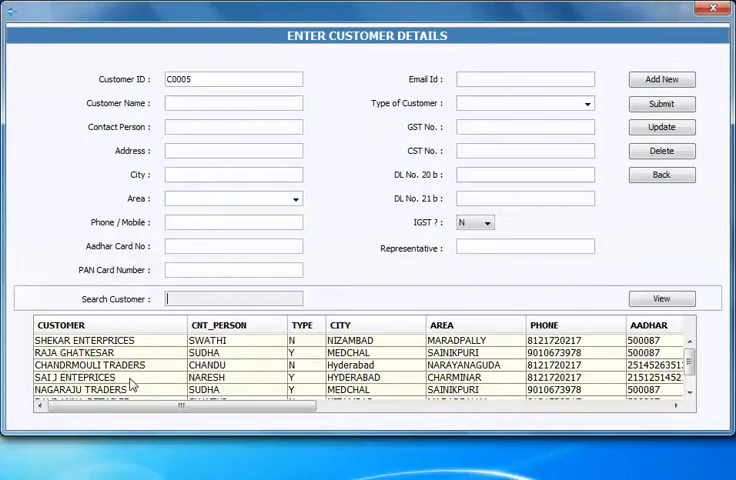
scroll("down", 3)
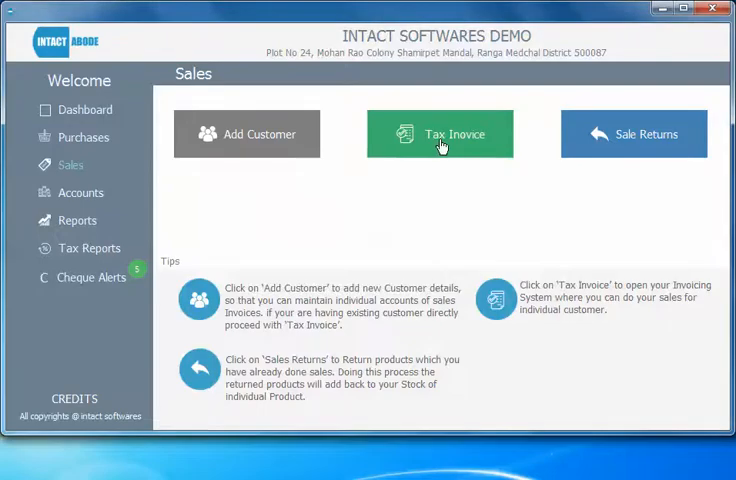
Bill a new tax invoice to RAVI ANNA RETAILER in CASH and enter product code TKT.
left_click(440, 133)
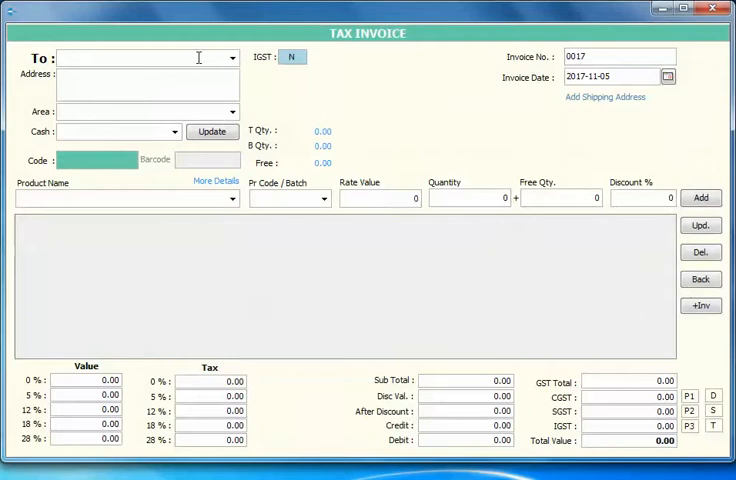
left_click(232, 57)
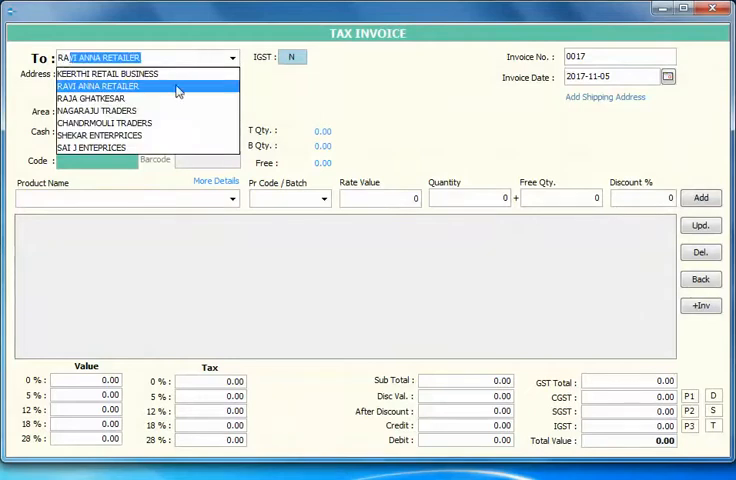
left_click(103, 85)
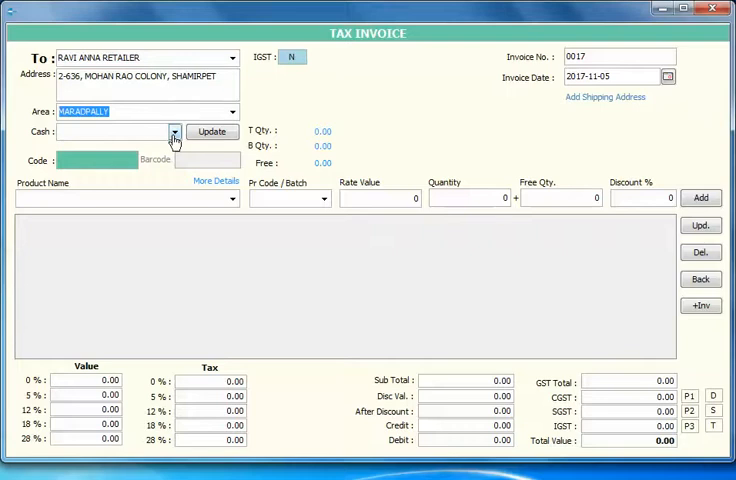
left_click(174, 131)
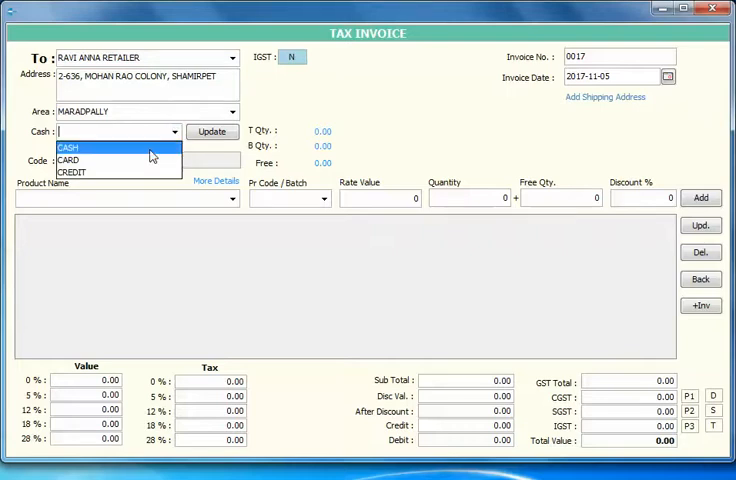
left_click(67, 147)
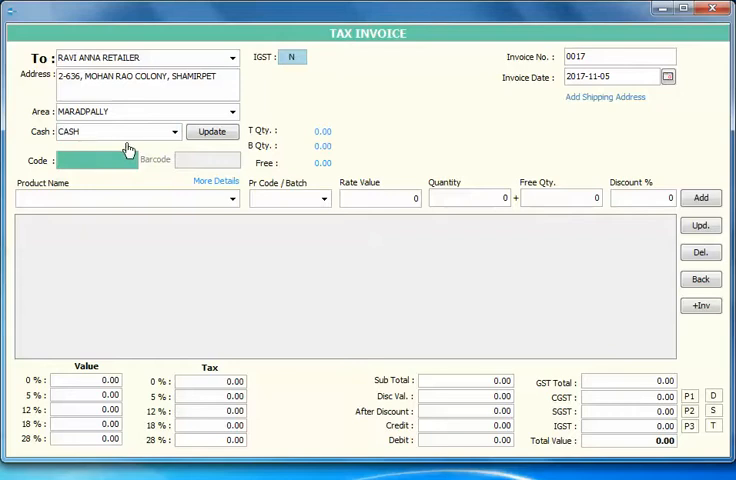
type("TK")
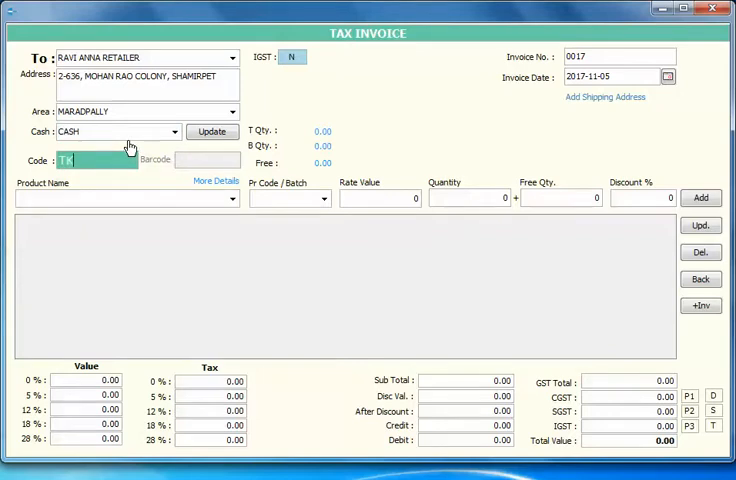
type("T")
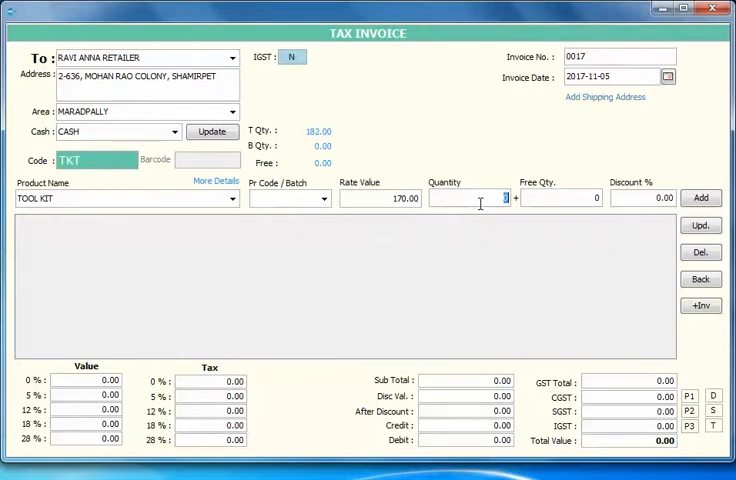
Add 20 TOOL KIT and 30 WRITING SETS lines, total 28000.00.
type("20")
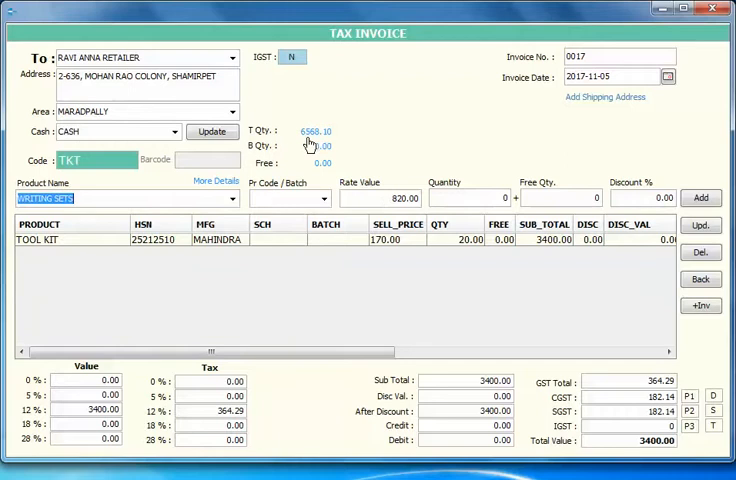
mouse_move(516, 208)
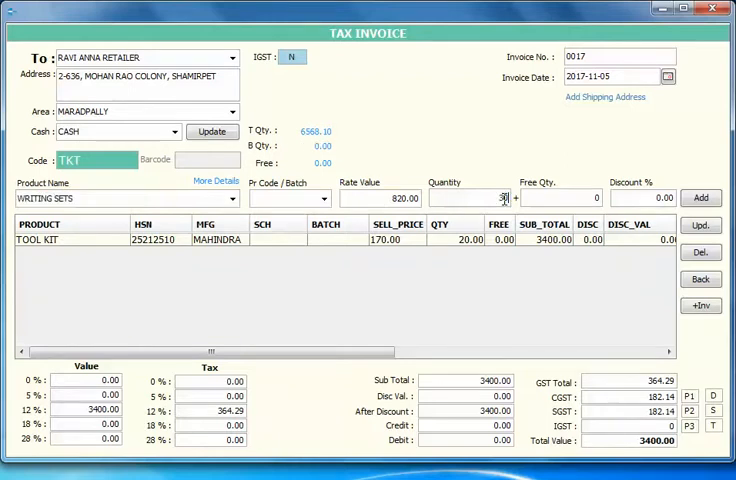
left_click(701, 197)
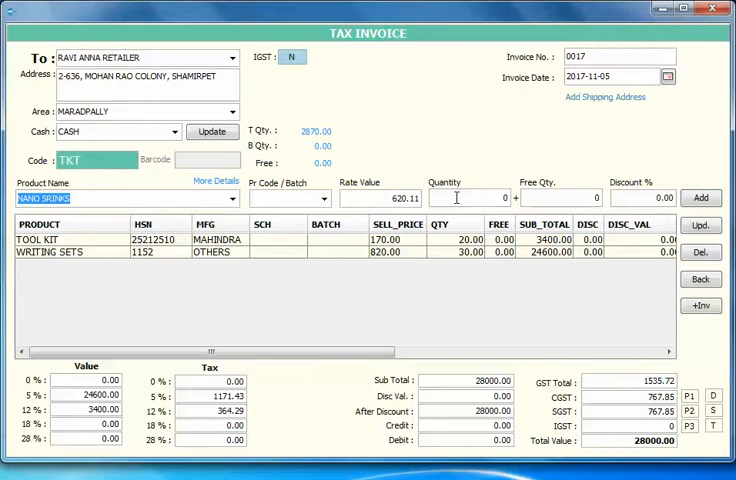
Add 5 NANO SRINKS at 5% discount, bringing the total to 30945.52.
type("2")
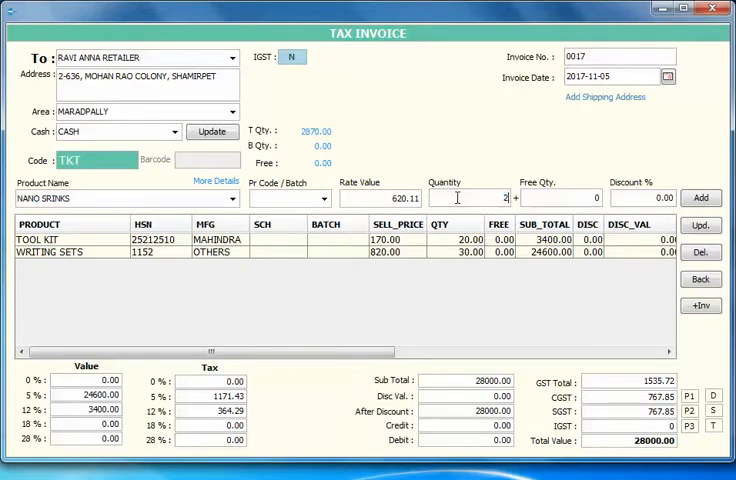
type("5")
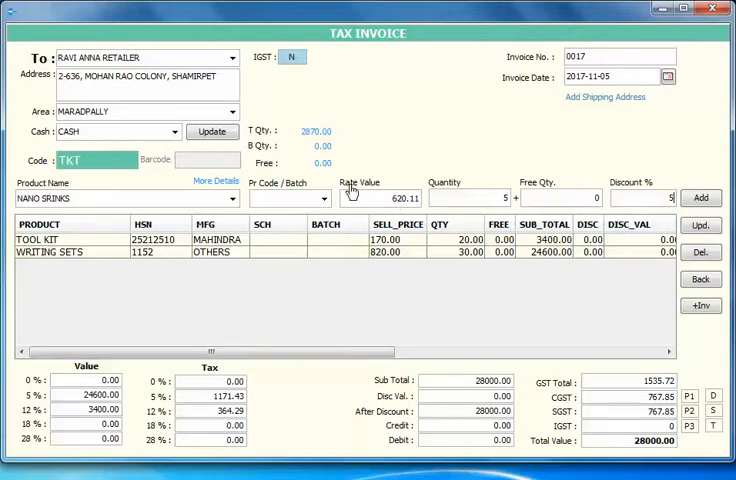
left_click(700, 197)
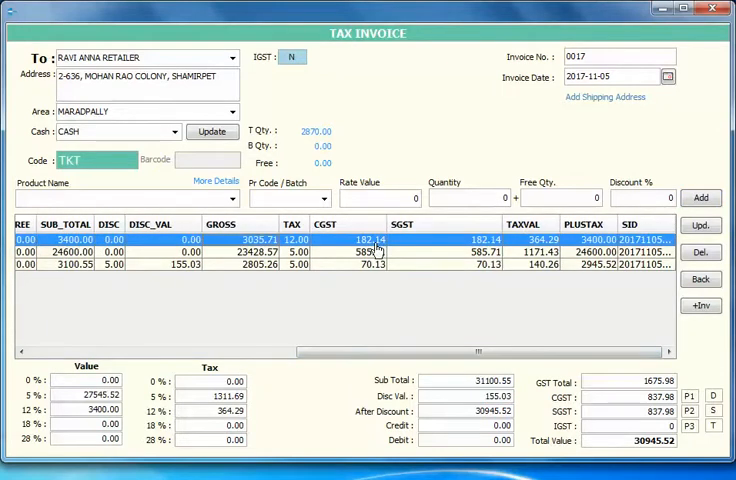
mouse_move(538, 250)
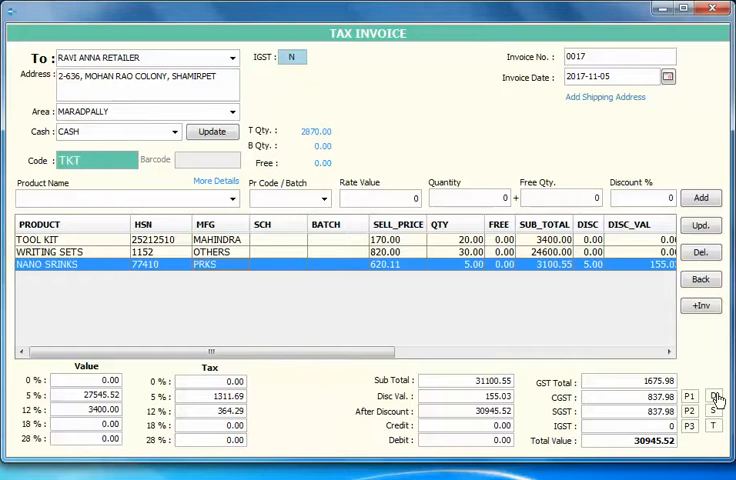
Preview invoice 0017 in the default print format and scroll through it.
left_click(712, 397)
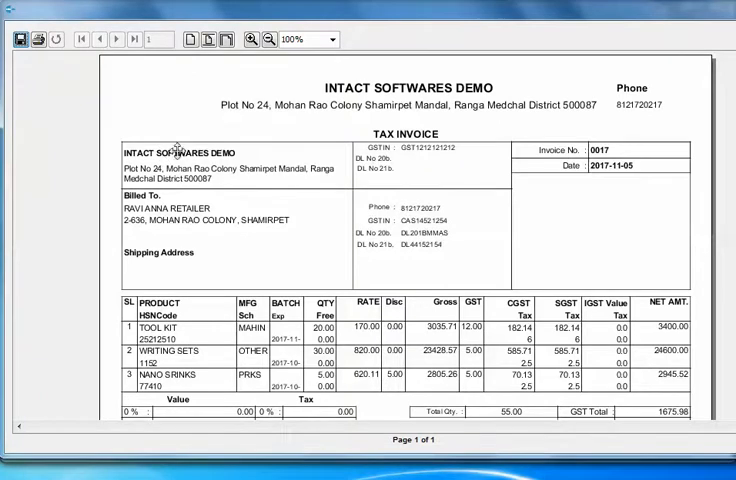
mouse_move(410, 160)
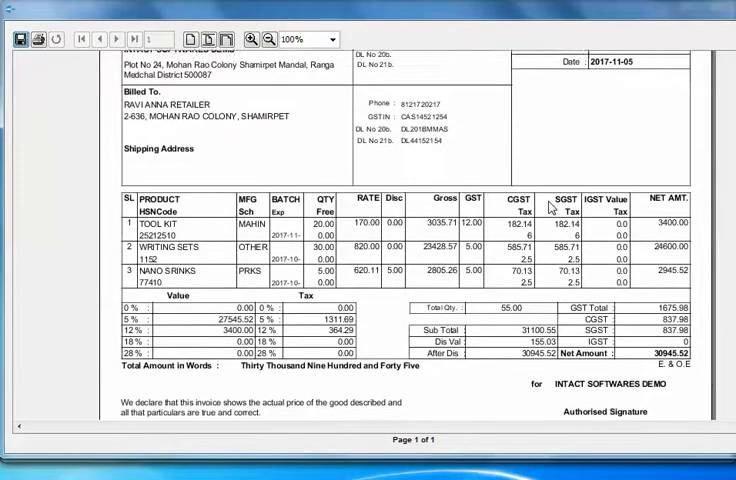
scroll("down", 3)
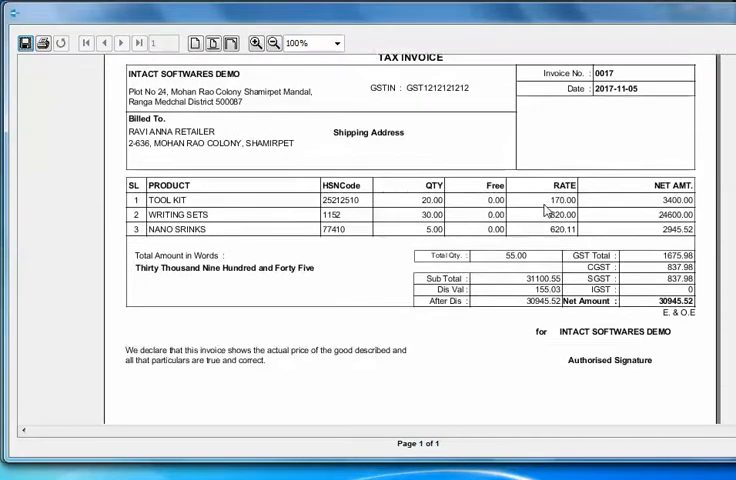
Scroll through the simple-format receipt-style preview of invoice 0017.
scroll("down", 3)
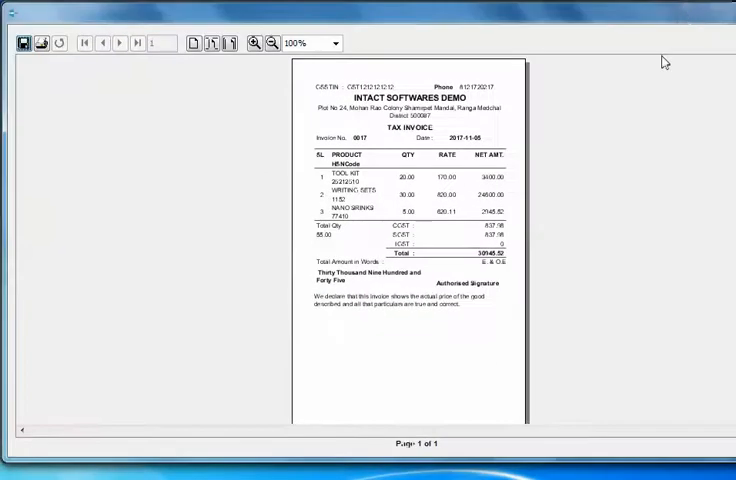
mouse_move(348, 148)
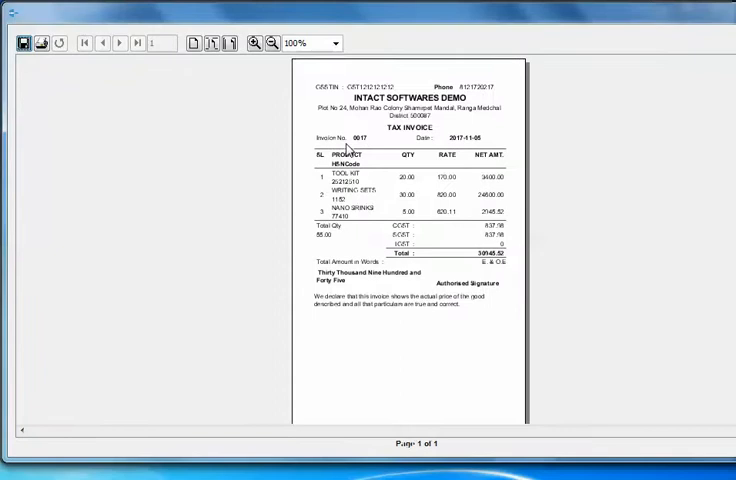